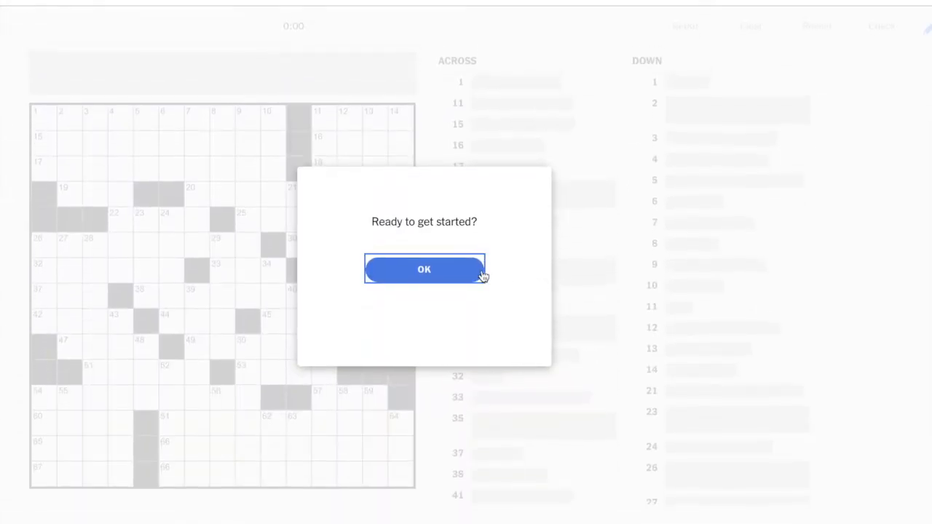
Dismiss the 'Ready to get started?' prompt to reveal the empty grid and start the timer
{"action": "left_click", "coordinate": [423, 269]}
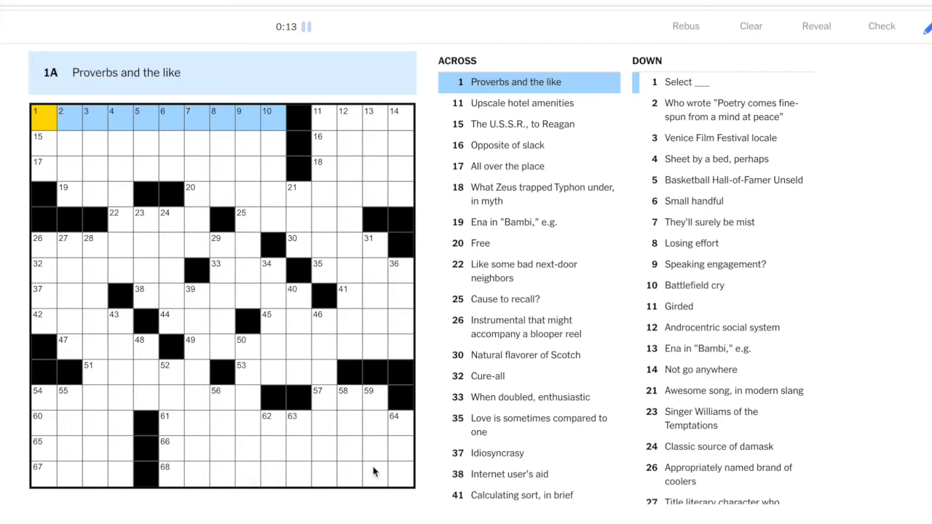
{"action": "mouse_move", "coordinate": [64, 121]}
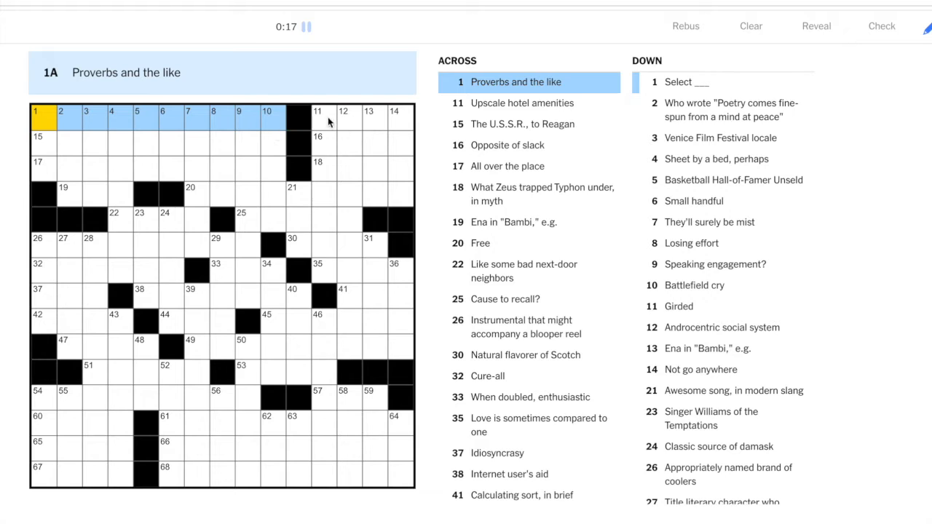
{"action": "mouse_move", "coordinate": [249, 226]}
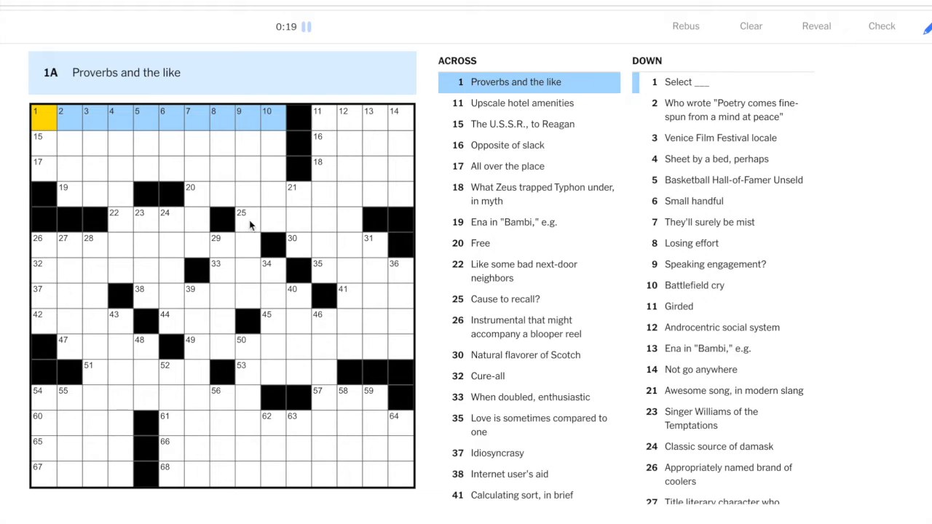
{"action": "mouse_move", "coordinate": [428, 343]}
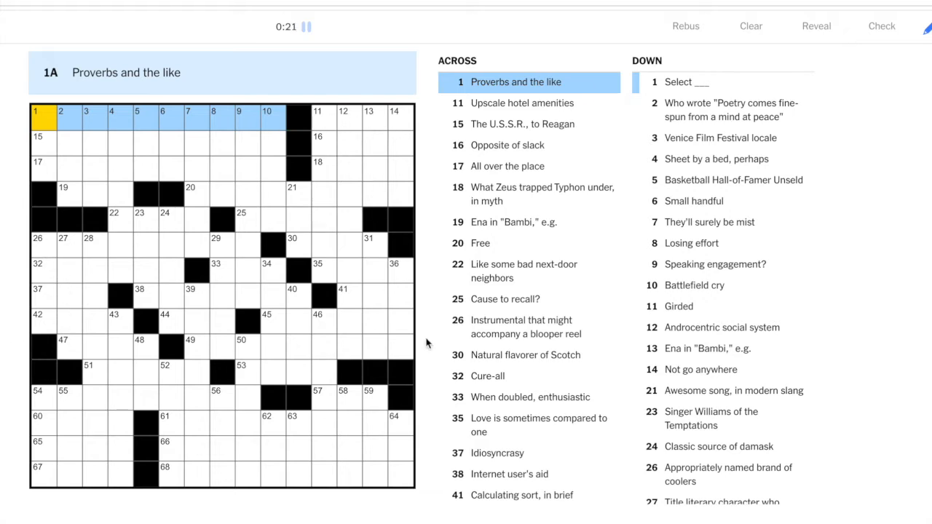
{"action": "mouse_move", "coordinate": [416, 176]}
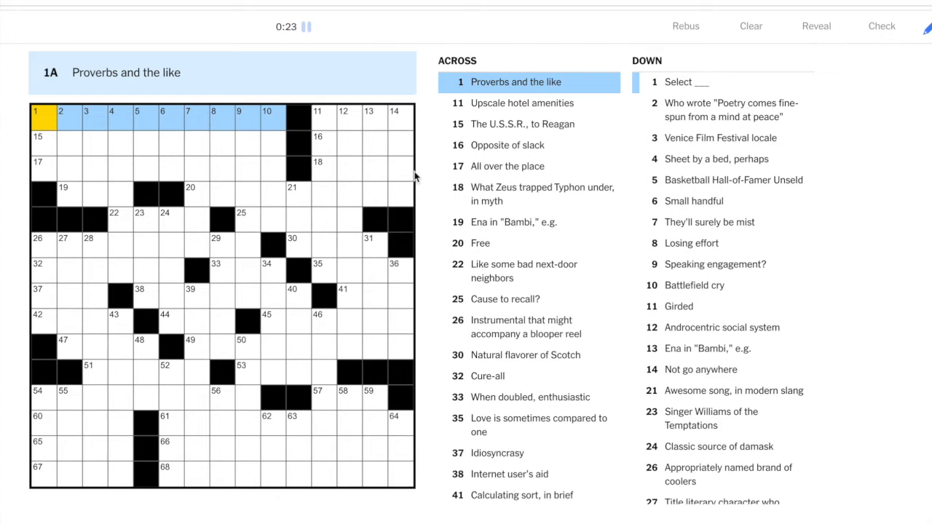
{"action": "mouse_move", "coordinate": [415, 179]}
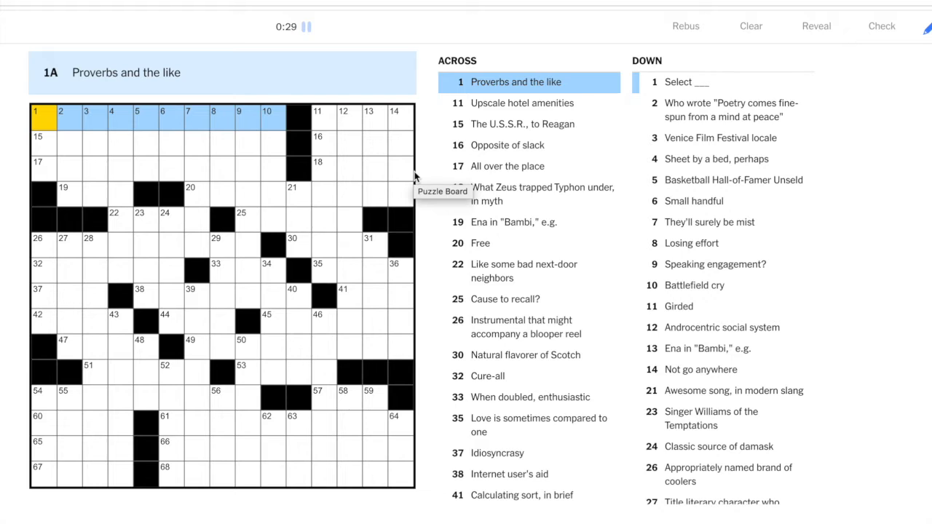
{"action": "mouse_move", "coordinate": [550, 280]}
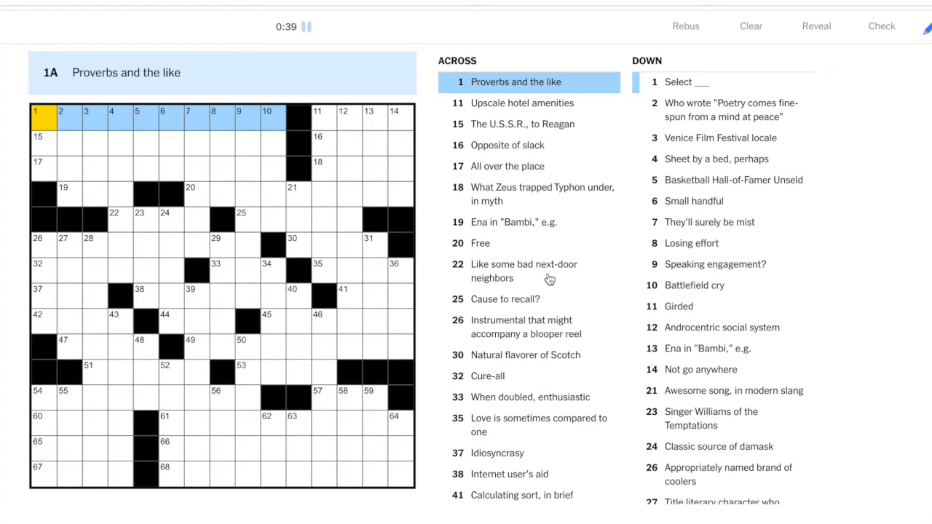
{"action": "mouse_move", "coordinate": [564, 103]}
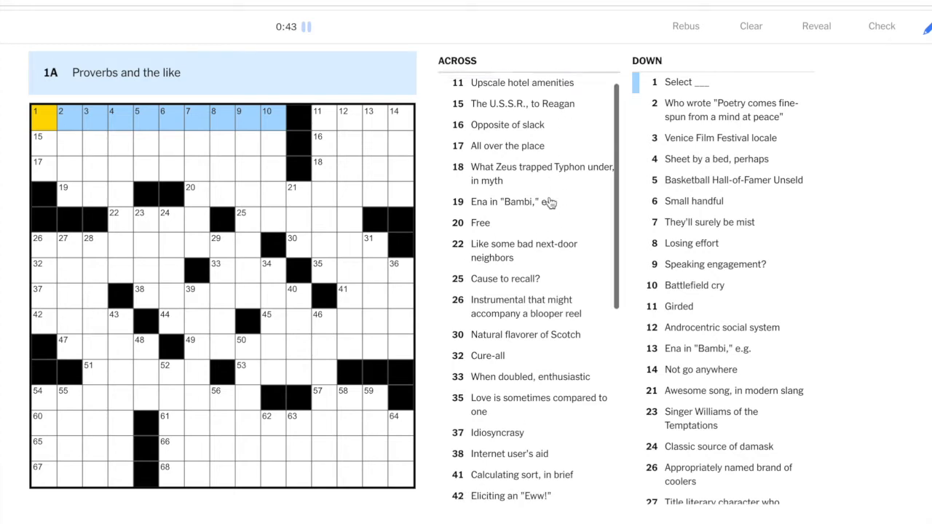
{"action": "scroll", "scroll_direction": "down", "scroll_amount": 3}
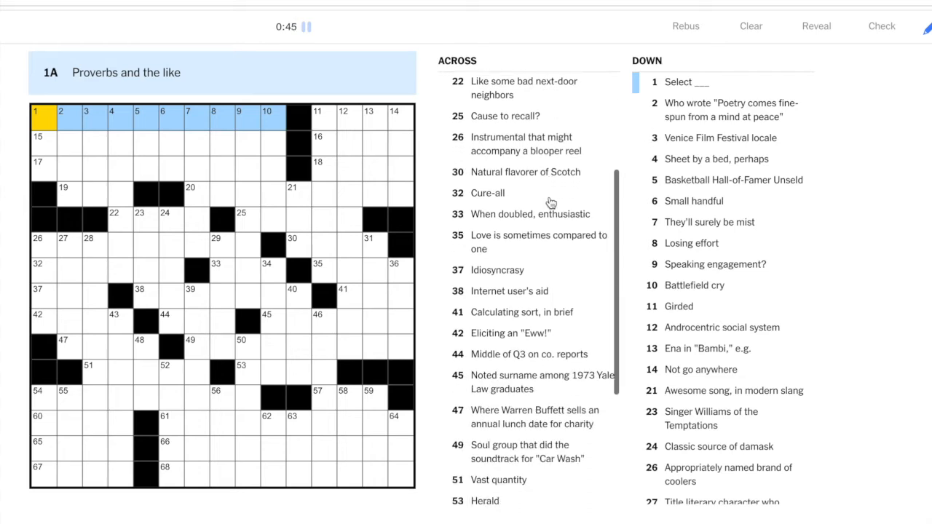
Enter PEAT at 30-Across, TUPAC at 31-Down and CPA at 41-Across
{"action": "left_click", "coordinate": [525, 171]}
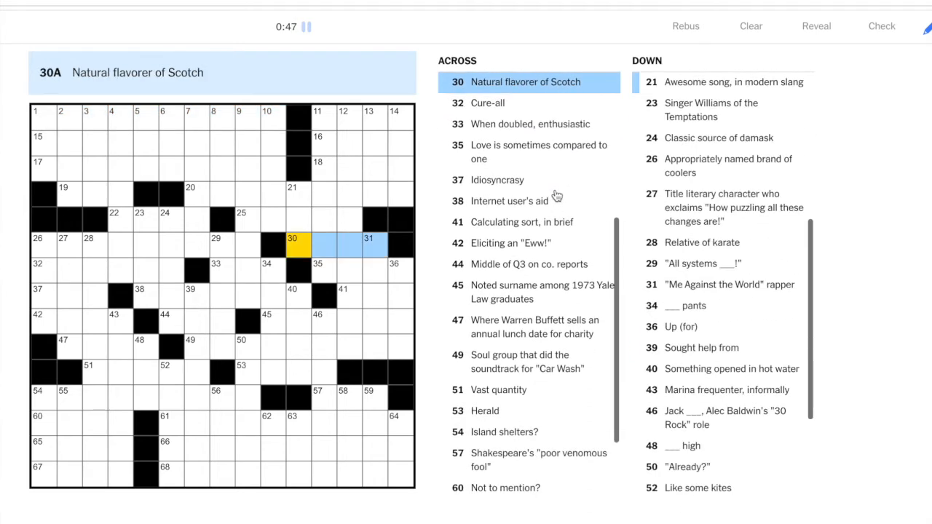
{"action": "type", "text": "PEAT"}
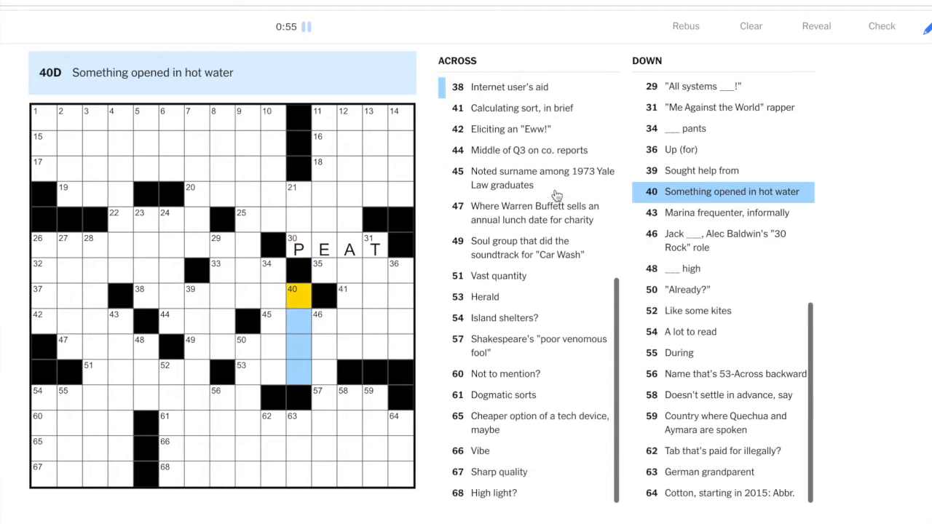
{"action": "left_click", "coordinate": [373, 248]}
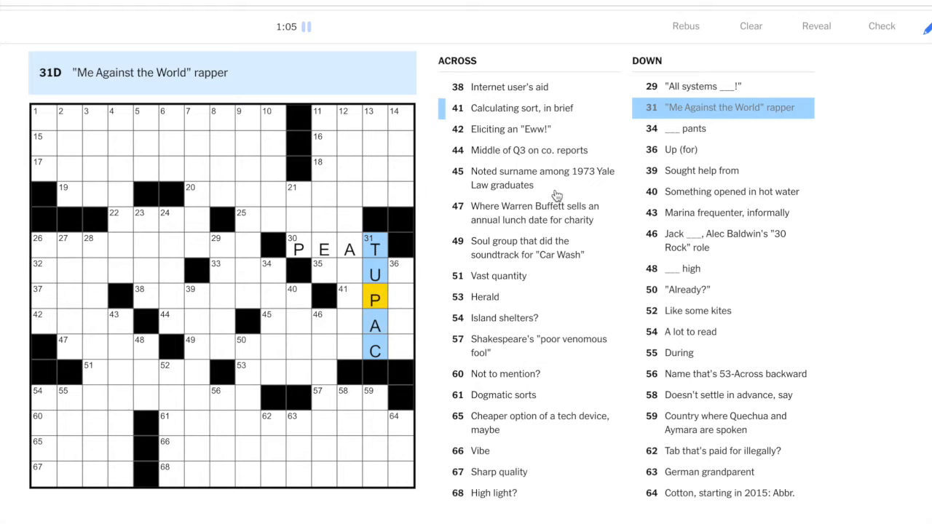
{"action": "left_click", "coordinate": [349, 296]}
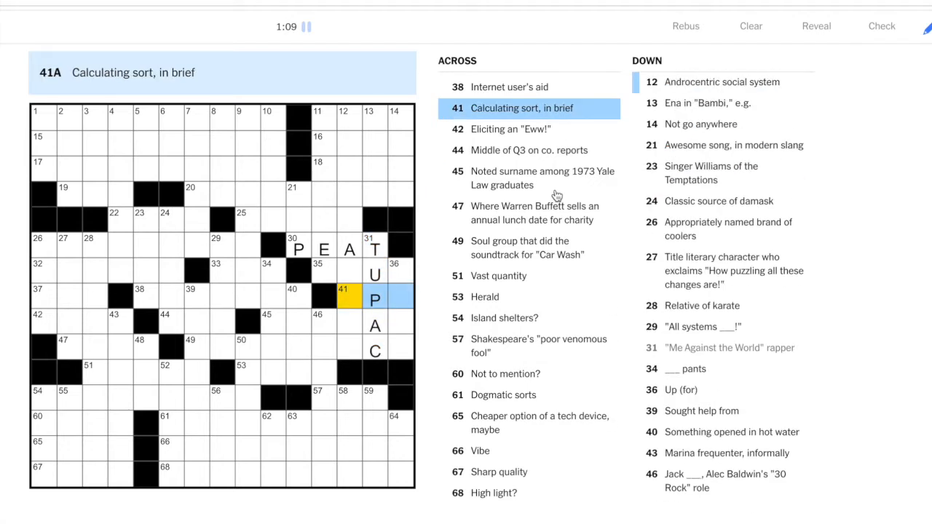
{"action": "type", "text": "C"}
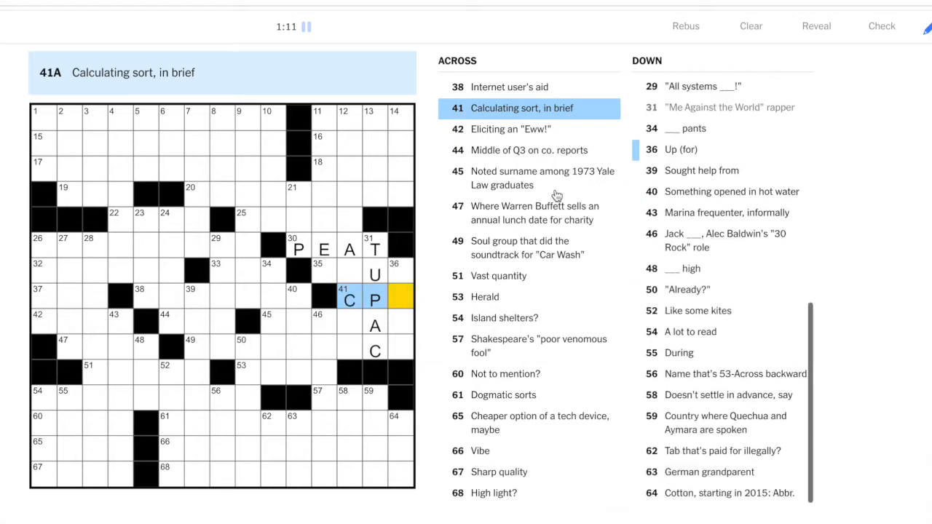
{"action": "type", "text": "A"}
{"action": "left_click", "coordinate": [350, 232]}
{"action": "type", "text": "PATRIARCHY"}
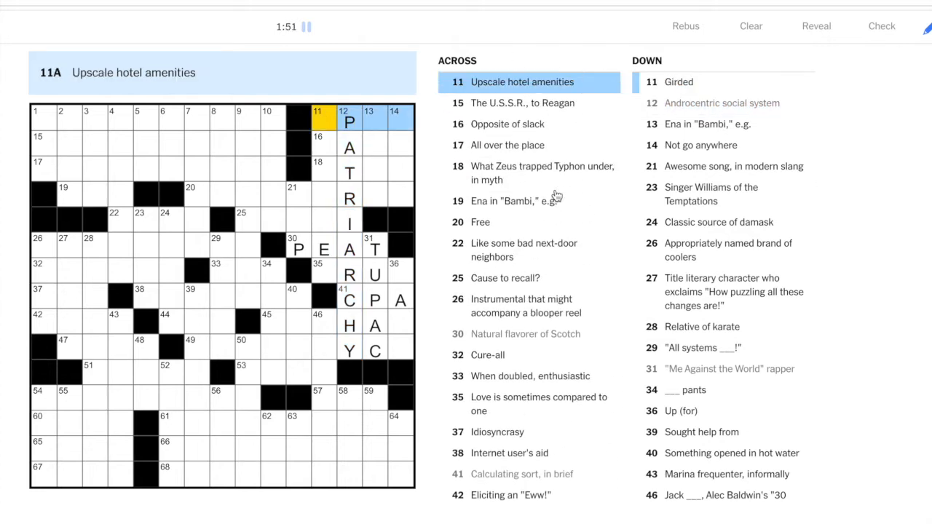
Enter SPAS at 11-Across and AUNT at 13-Down in the top-right corner
{"action": "type", "text": "SPAS"}
{"action": "left_click", "coordinate": [374, 156]}
{"action": "type", "text": "AUNT"}
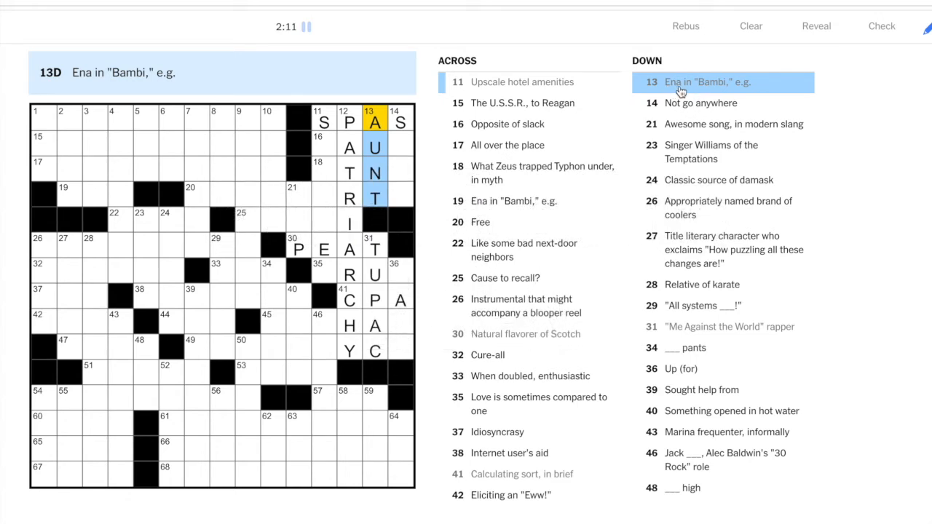
{"action": "mouse_move", "coordinate": [430, 152]}
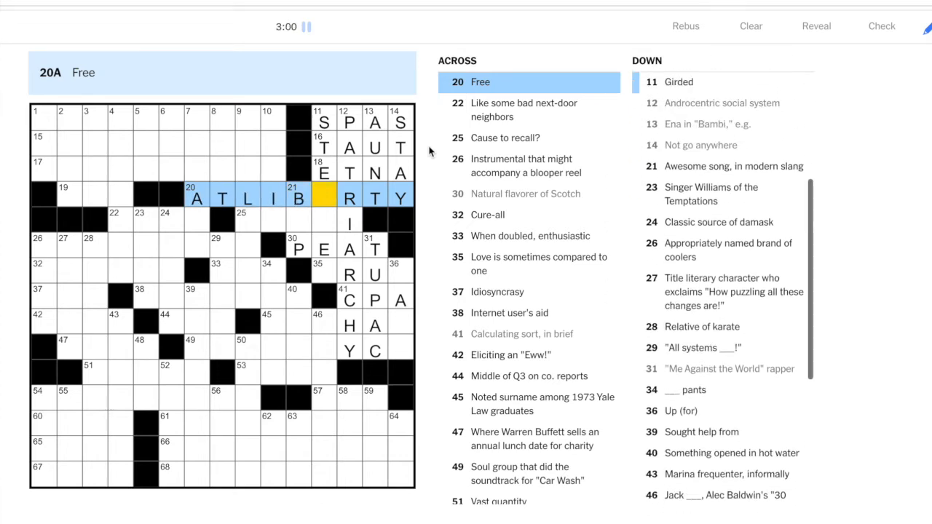
Fill TAUT, ETNA, AT LIBERTY, DRUG, GAME and RODHAM across the east half
{"action": "type", "text": "E"}
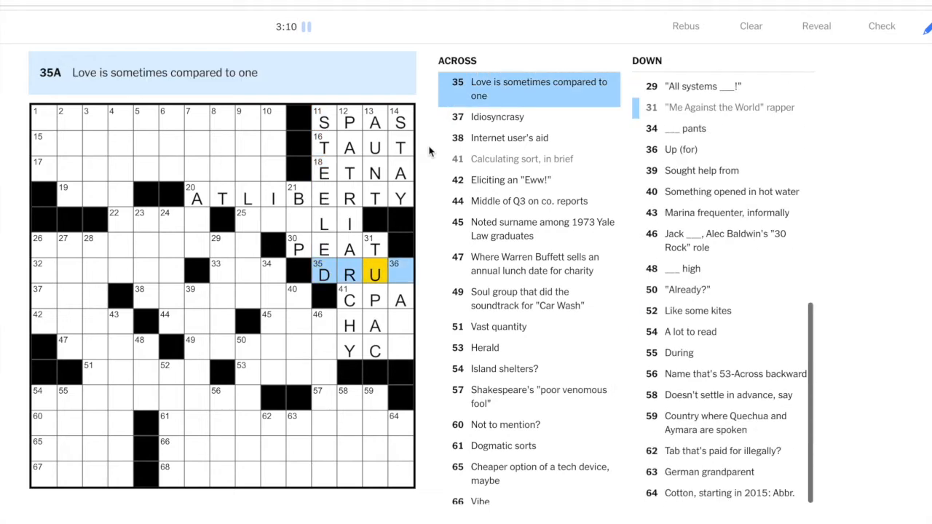
{"action": "type", "text": "G"}
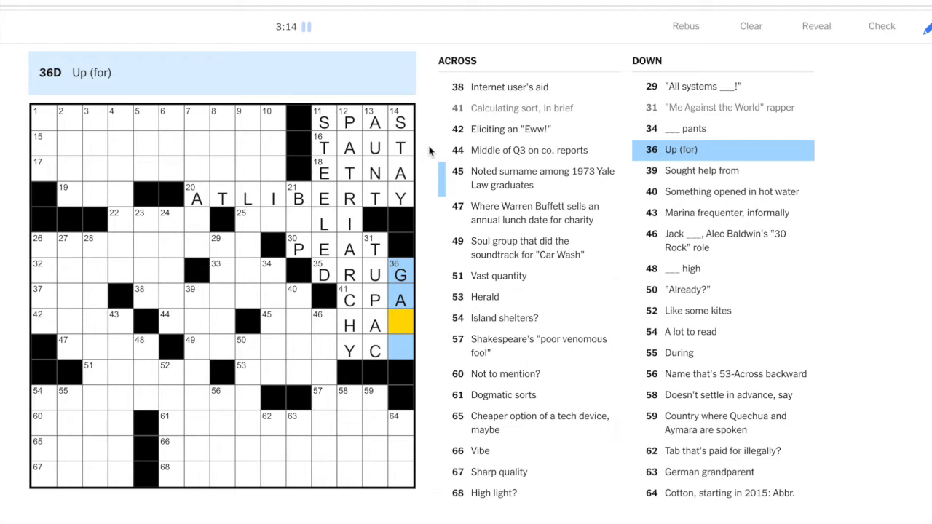
{"action": "type", "text": "ME"}
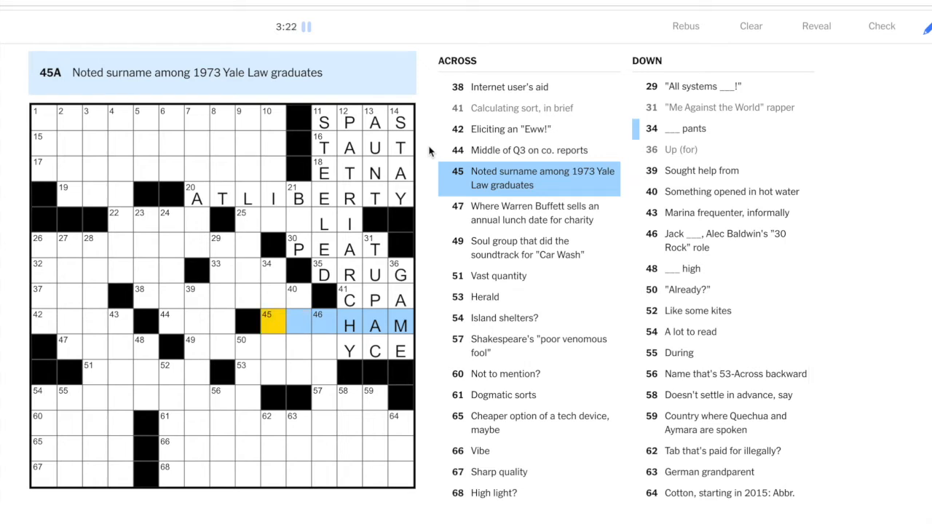
{"action": "type", "text": "ROD"}
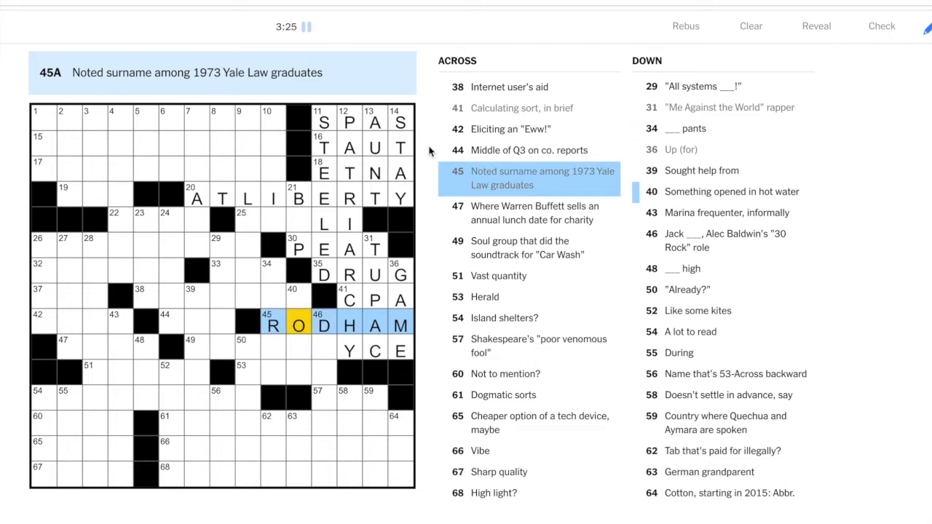
{"action": "left_click", "coordinate": [272, 298]}
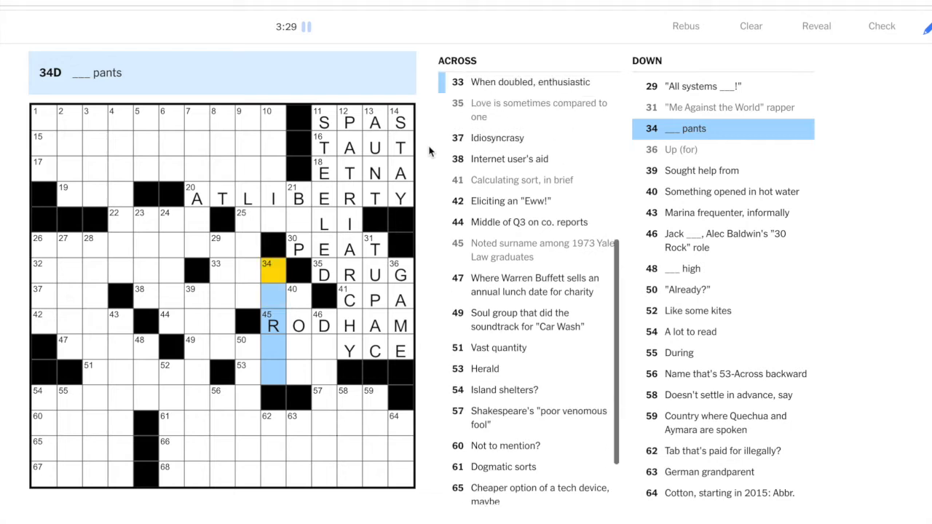
{"action": "left_click", "coordinate": [216, 265]}
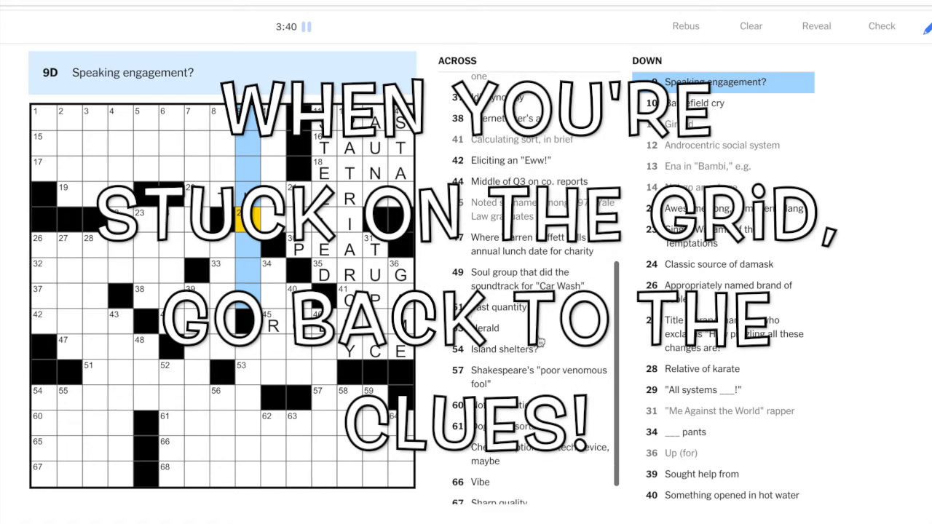
Enter ARE GO, RAH, OMEN, ROSE ROYCE, DONAGHY and ASP through the middle and lower right
{"action": "scroll", "scroll_direction": "down", "scroll_amount": 3}
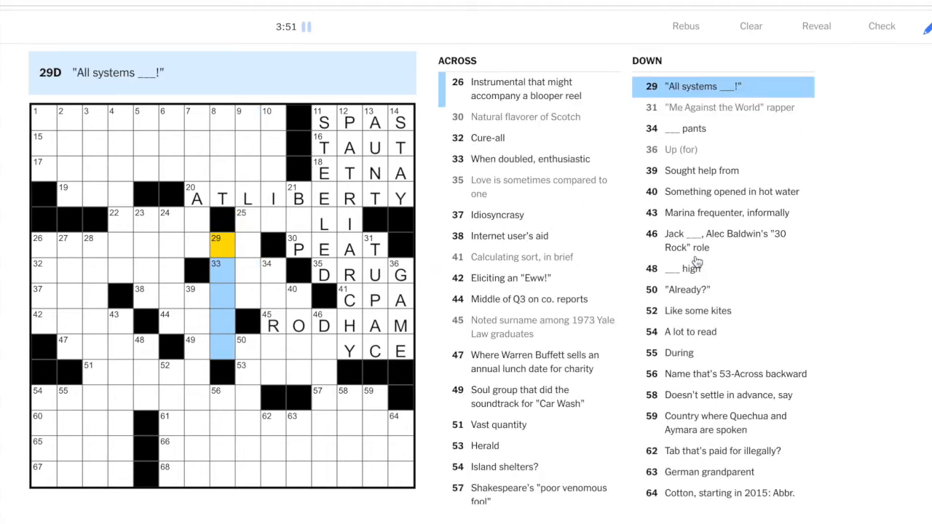
{"action": "type", "text": "AREGO"}
{"action": "left_click", "coordinate": [273, 322]}
{"action": "type", "text": "HAREM"}
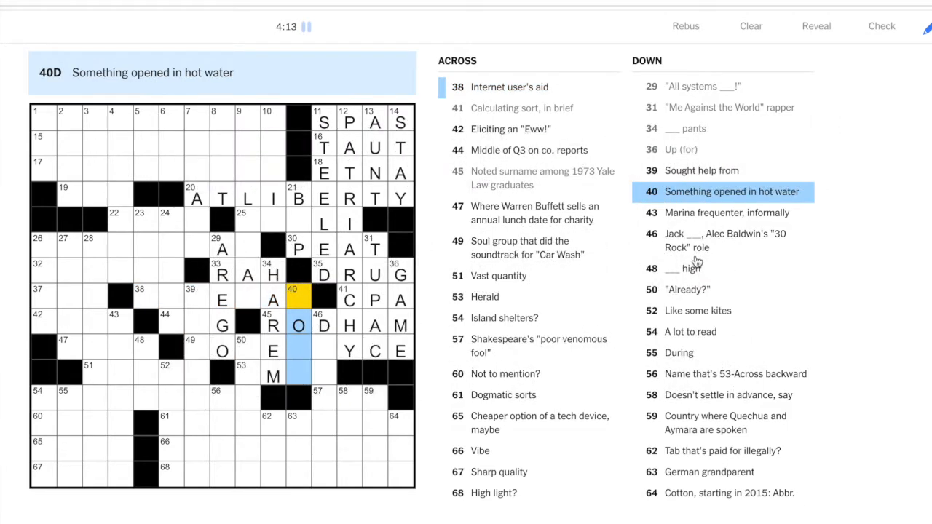
{"action": "type", "text": "PE"}
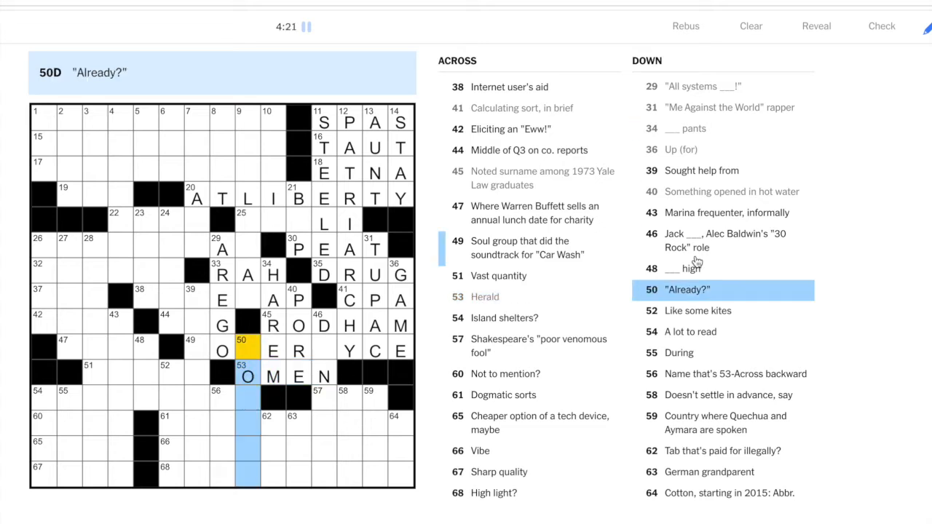
{"action": "left_click", "coordinate": [222, 350]}
{"action": "type", "text": "ROSERO"}
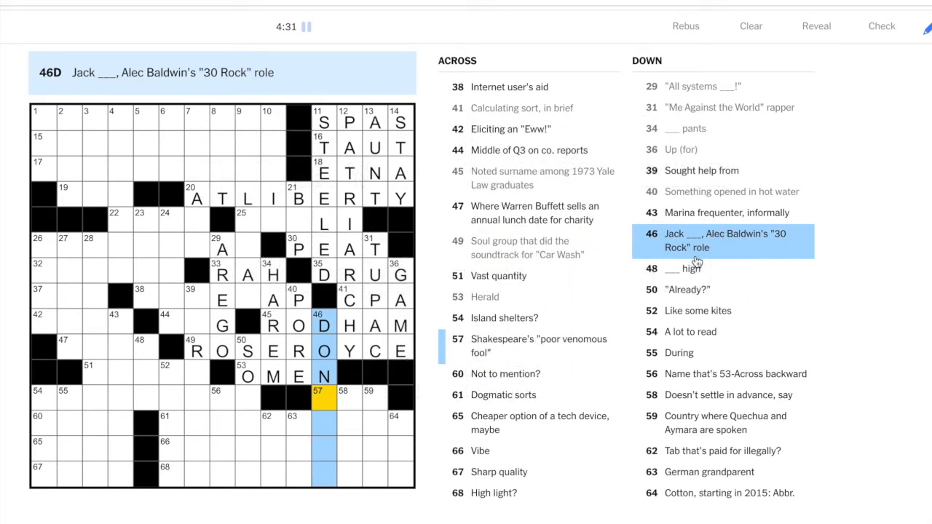
{"action": "type", "text": "AGHY"}
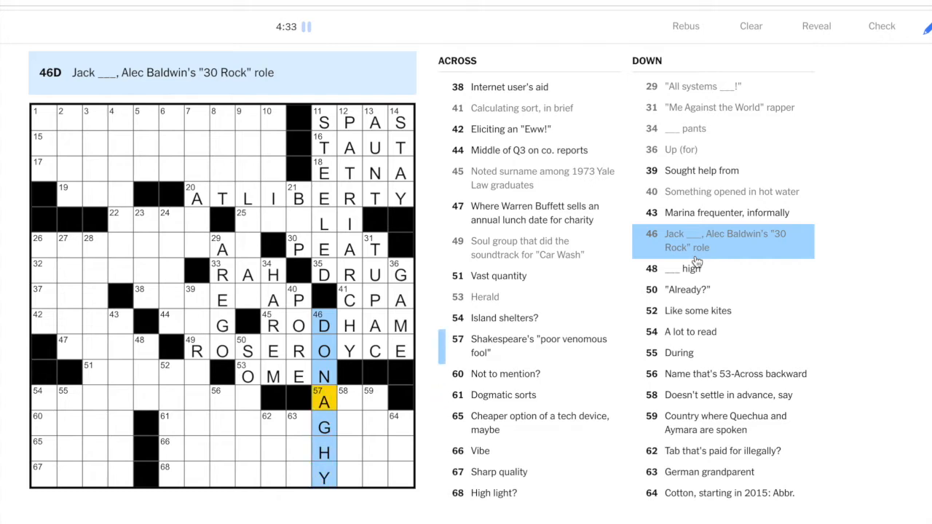
{"action": "mouse_move", "coordinate": [796, 260]}
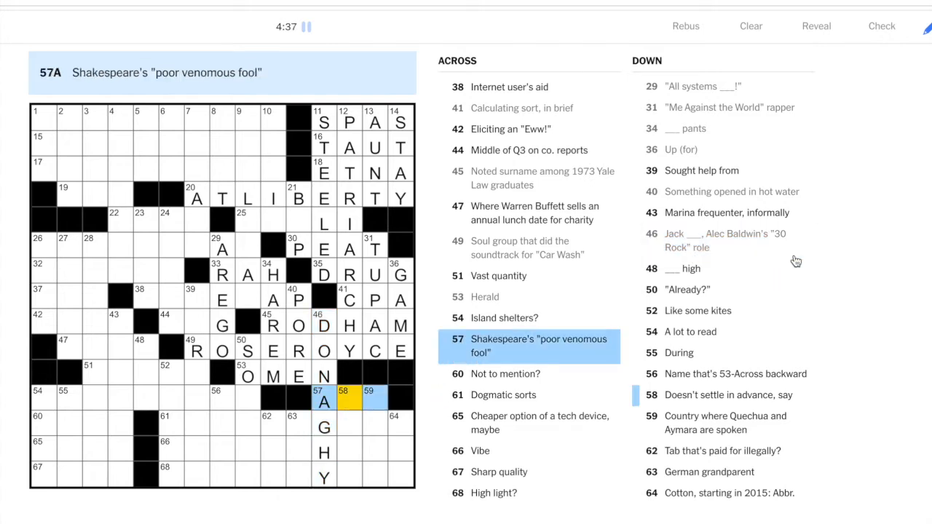
{"action": "type", "text": "SP"}
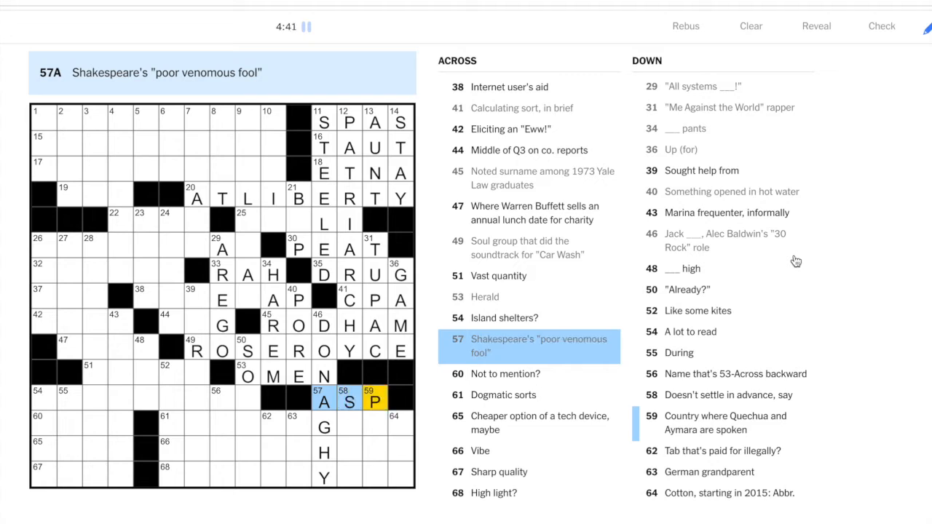
Fill the bottom rows with IDEOLOGUES, ATMOSPHERE and NOONDAY SUN, plus AVIAN down the lower middle
{"action": "left_click", "coordinate": [349, 401]}
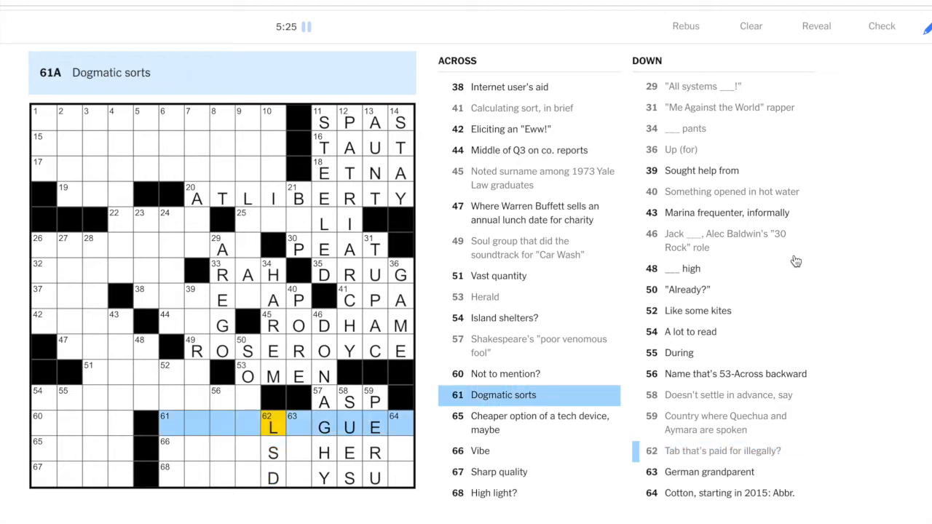
{"action": "left_click", "coordinate": [299, 426]}
{"action": "type", "text": "O"}
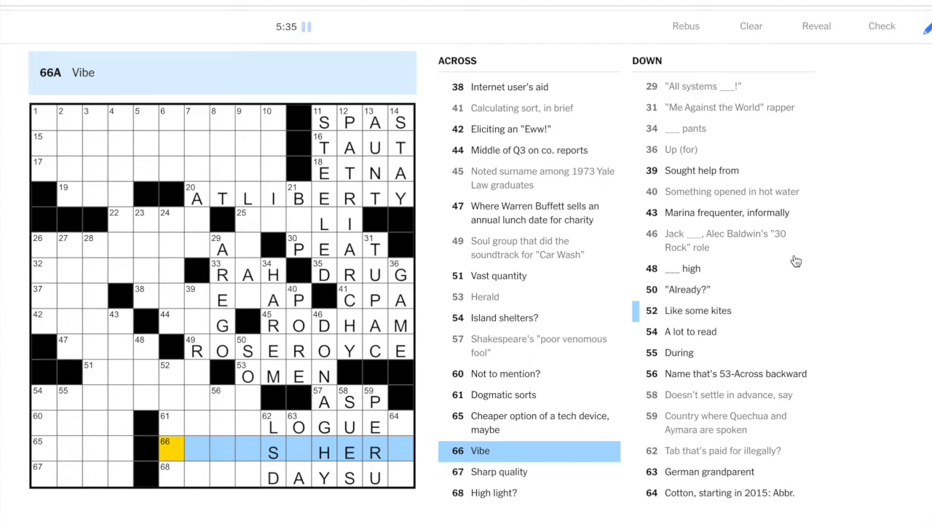
{"action": "type", "text": "ATMOSP"}
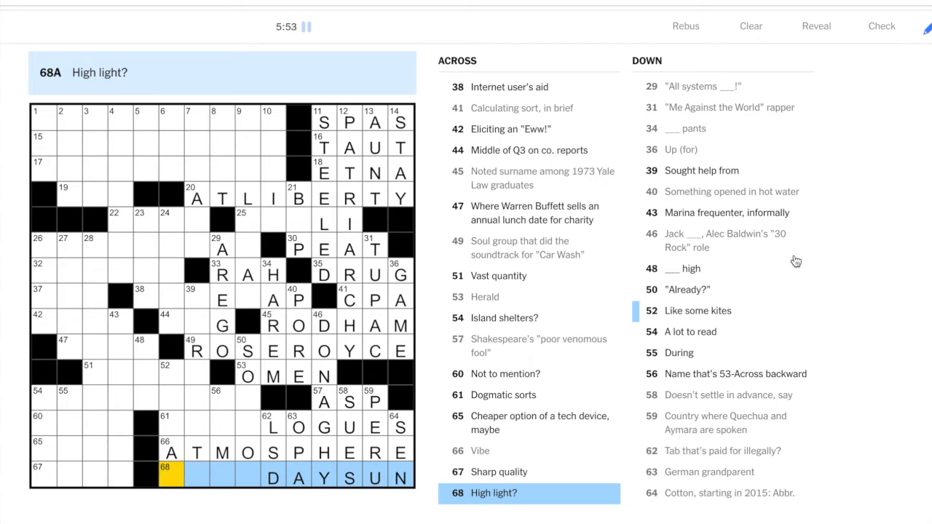
{"action": "type", "text": "NOON"}
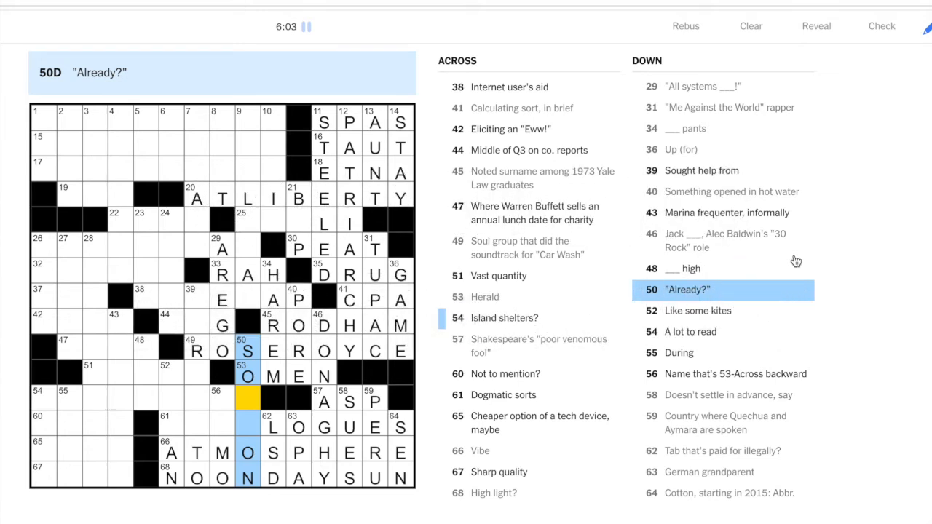
{"action": "type", "text": "SO"}
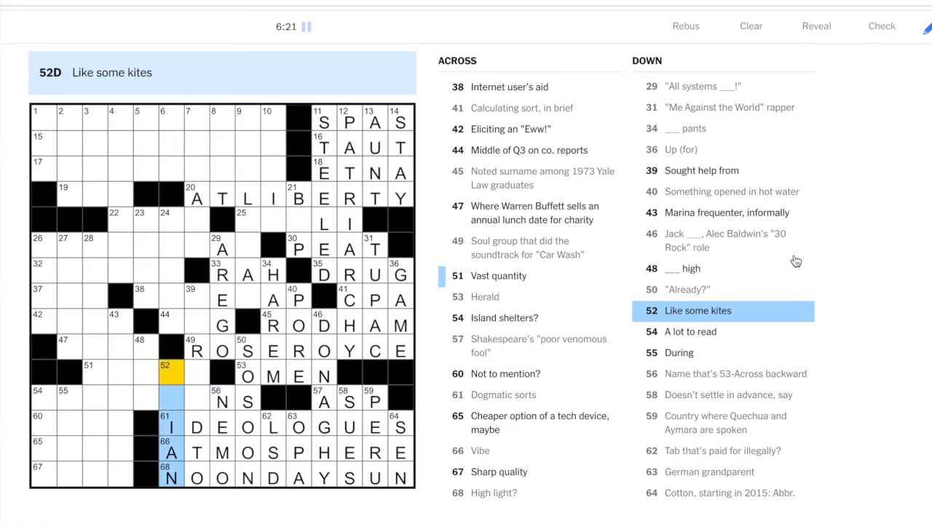
{"action": "type", "text": "AV"}
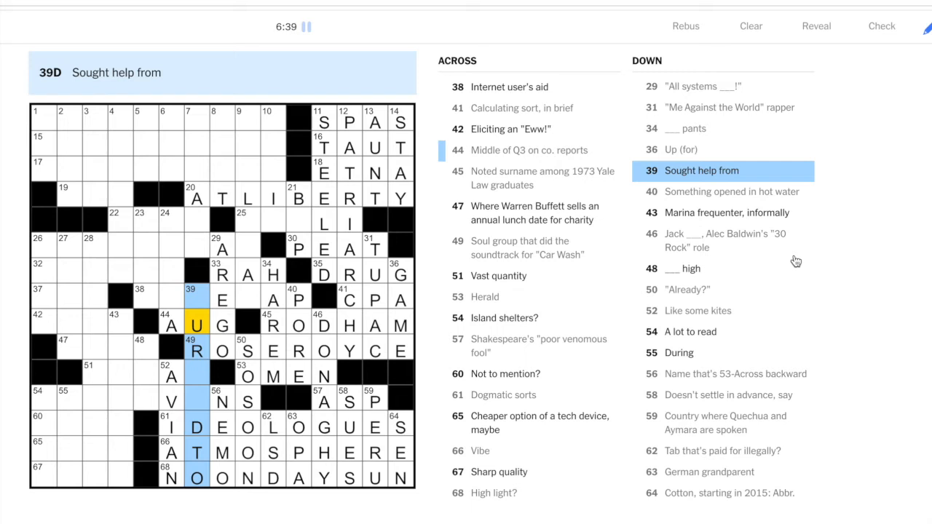
Enter AUG at 44-Across, OCEAN at 48-Down and HAVENS at 54-Across
{"action": "left_click", "coordinate": [171, 325]}
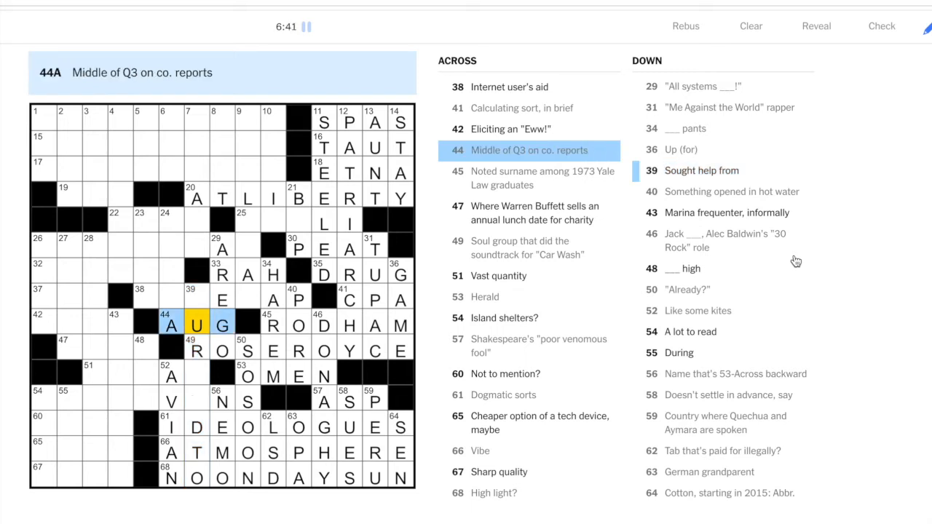
{"action": "mouse_move", "coordinate": [528, 165]}
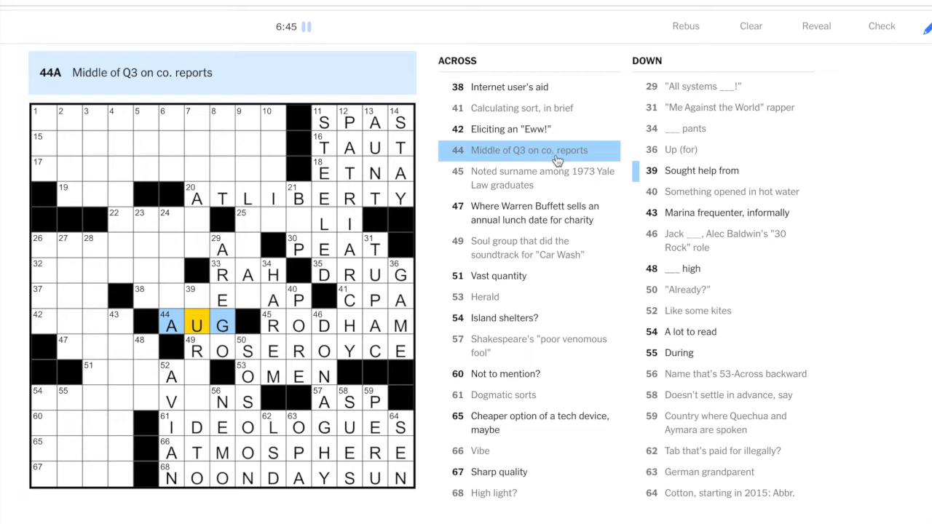
{"action": "mouse_move", "coordinate": [180, 322]}
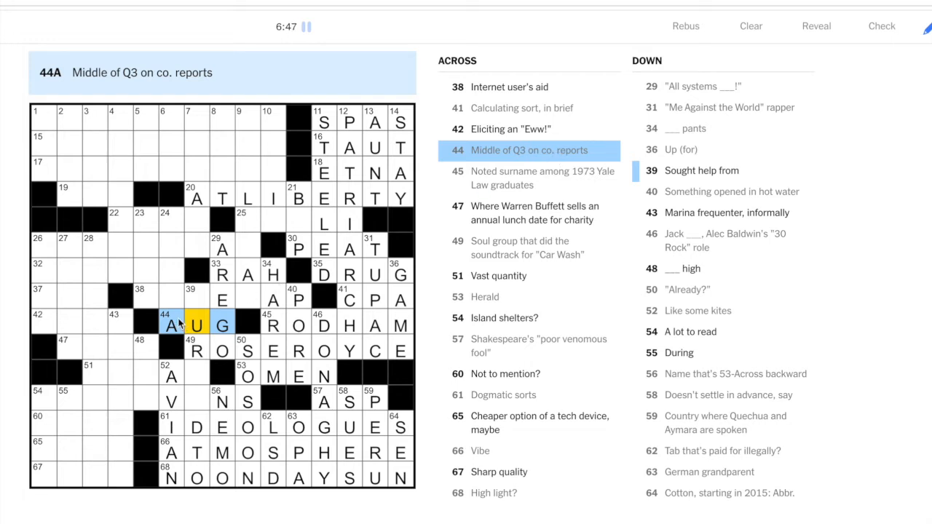
{"action": "mouse_move", "coordinate": [368, 377]}
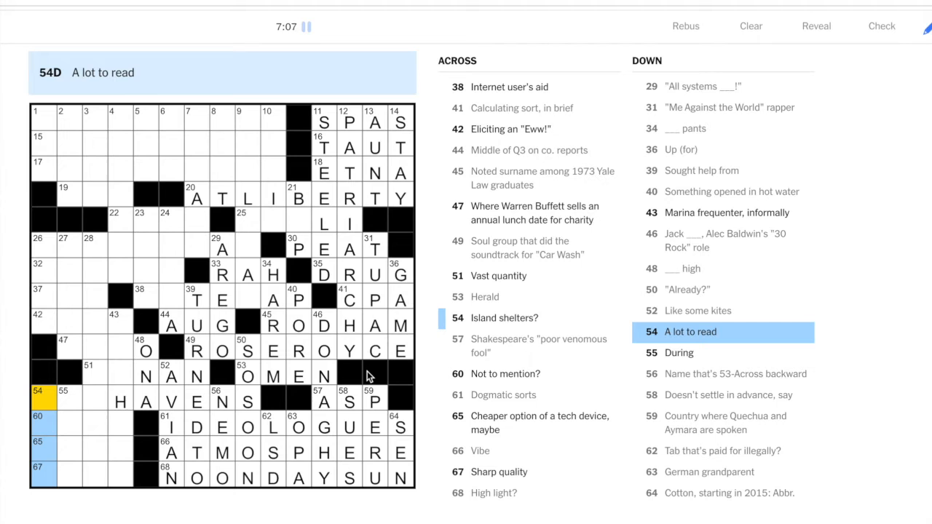
{"action": "left_click", "coordinate": [42, 398]}
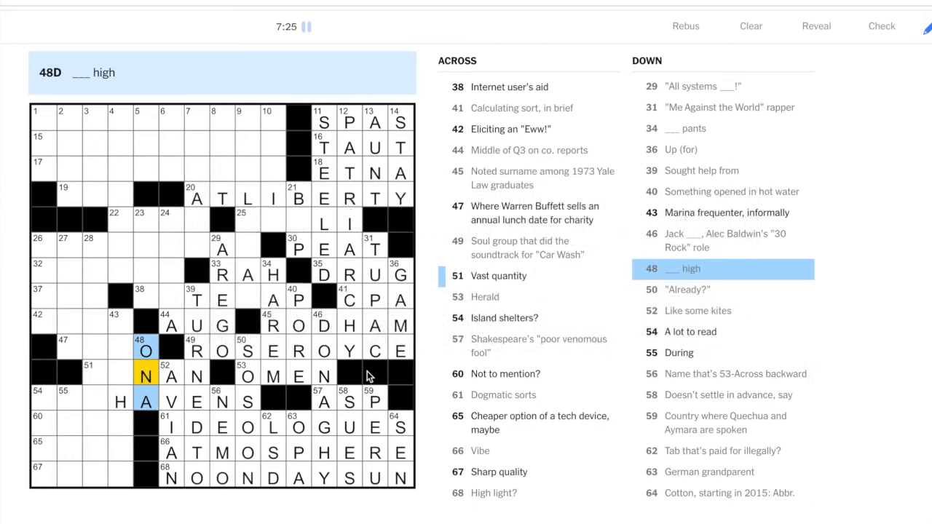
{"action": "left_click", "coordinate": [94, 375]}
{"action": "type", "text": "OC"}
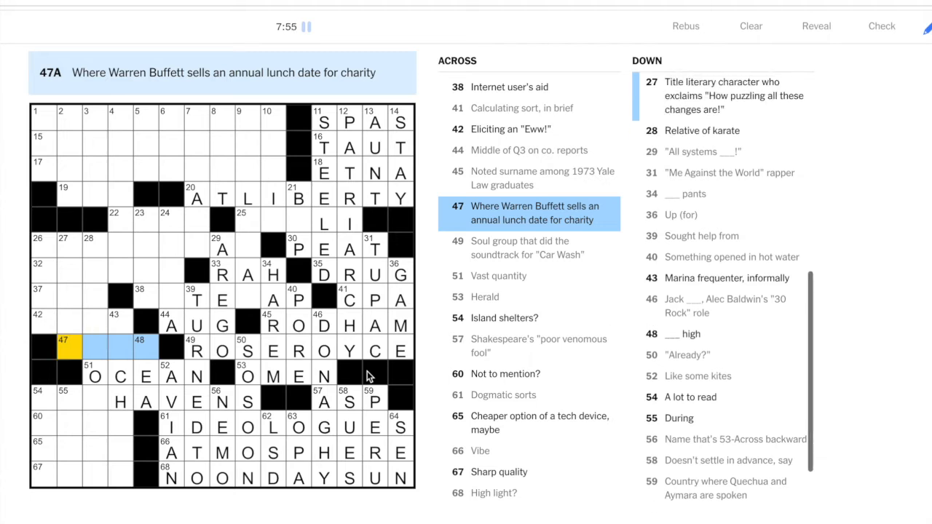
Fill the southwest corner with EBAY, TAX HAVENS, OMIT, TOME, MINI, YAKETY SAX, ELIXIR and ICKY
{"action": "type", "text": "EBAY"}
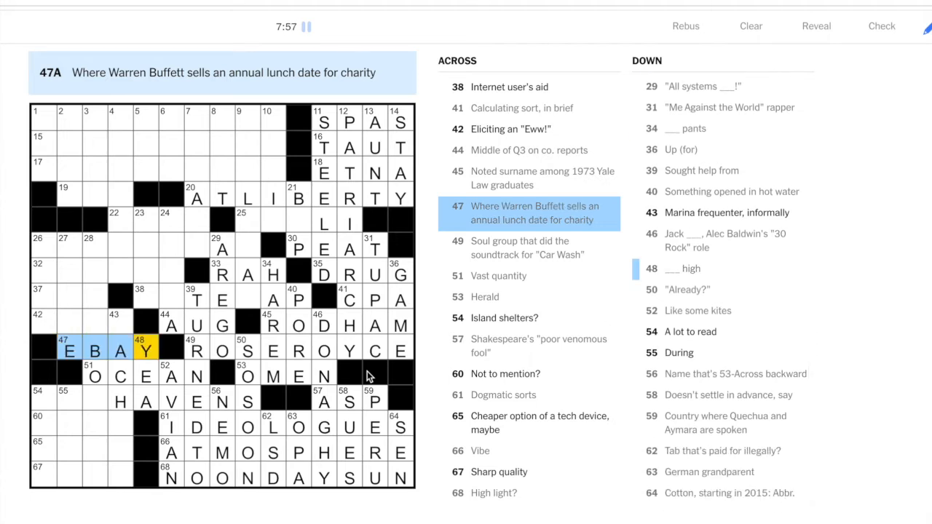
{"action": "left_click", "coordinate": [119, 325]}
{"action": "type", "text": "Y"}
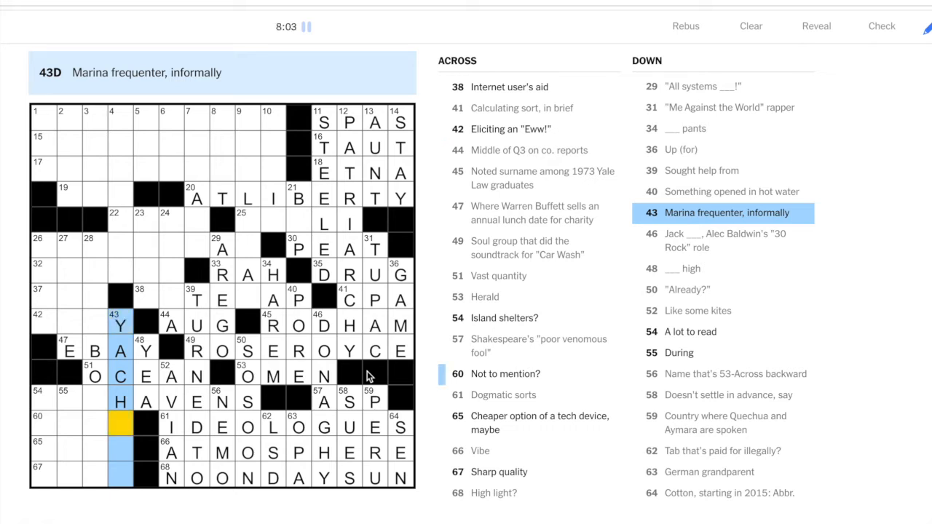
{"action": "type", "text": "TOME"}
{"action": "type", "text": "OMIT"}
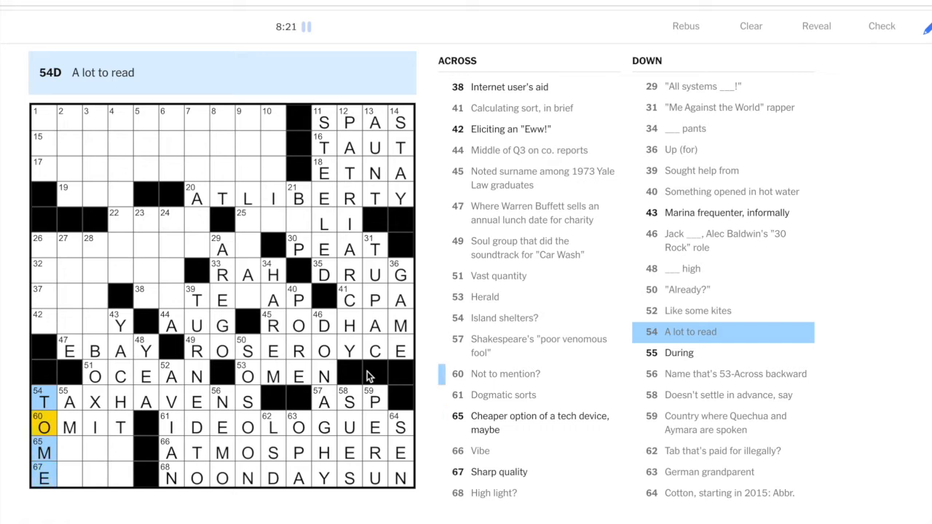
{"action": "left_click", "coordinate": [69, 426]}
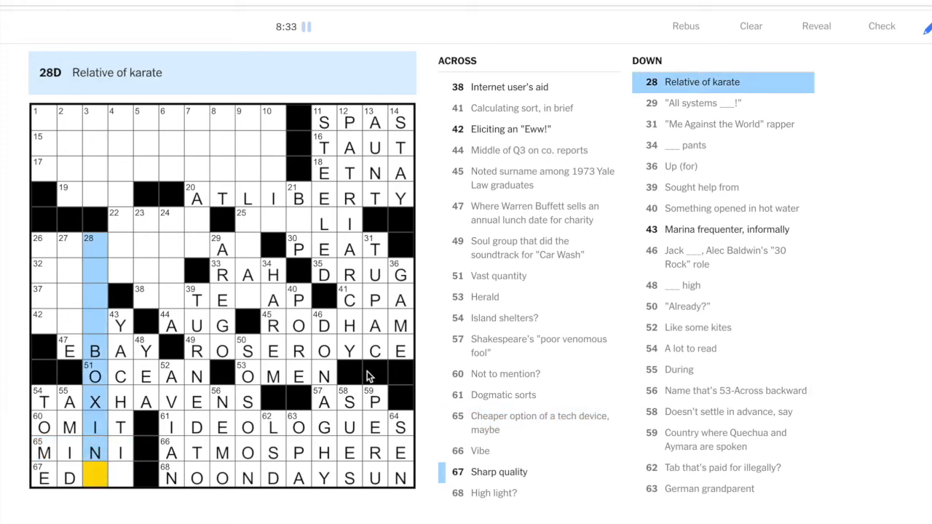
{"action": "left_click", "coordinate": [44, 478]}
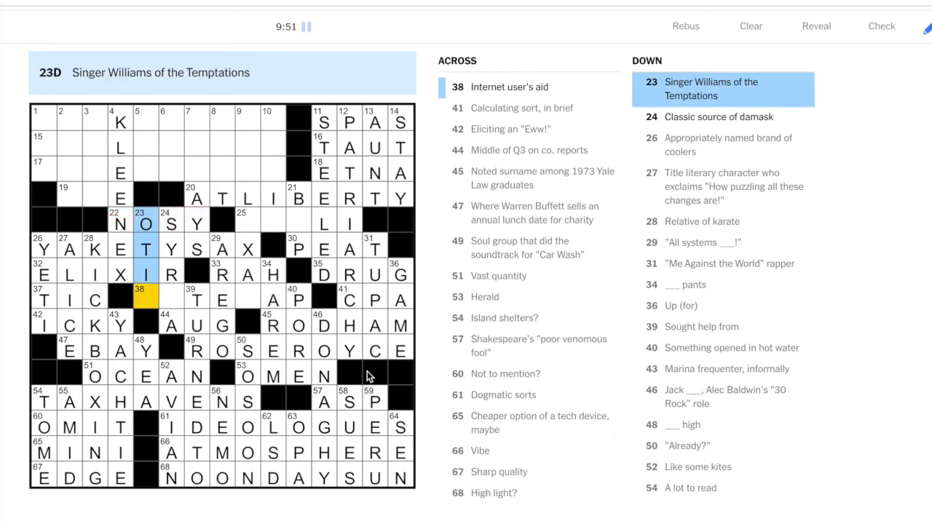
Enter SITE MAP at 38-Across and ORAL EXAM at 9-Down
{"action": "type", "text": "SITEM"}
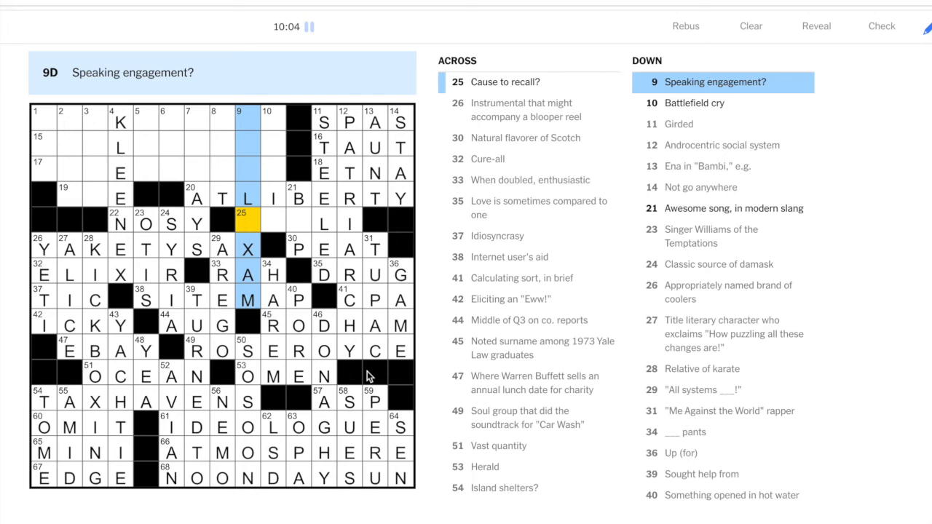
{"action": "type", "text": "OR LE"}
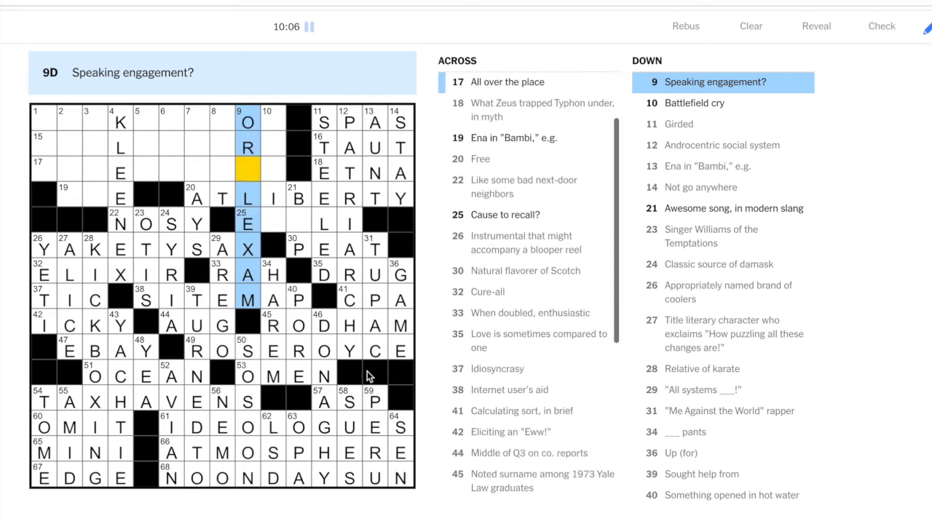
{"action": "type", "text": "A"}
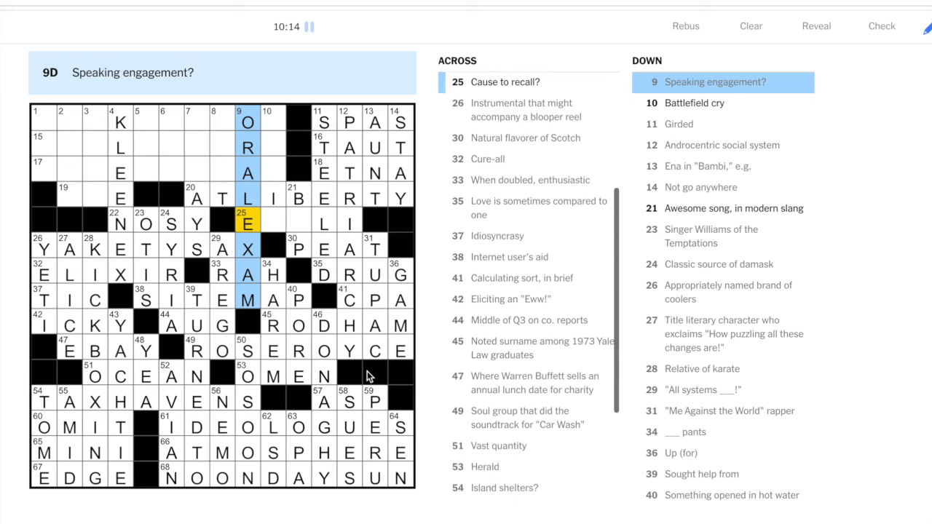
Complete E COLI at 25-Across and move toward the empty northwest corner
{"action": "left_click", "coordinate": [247, 221]}
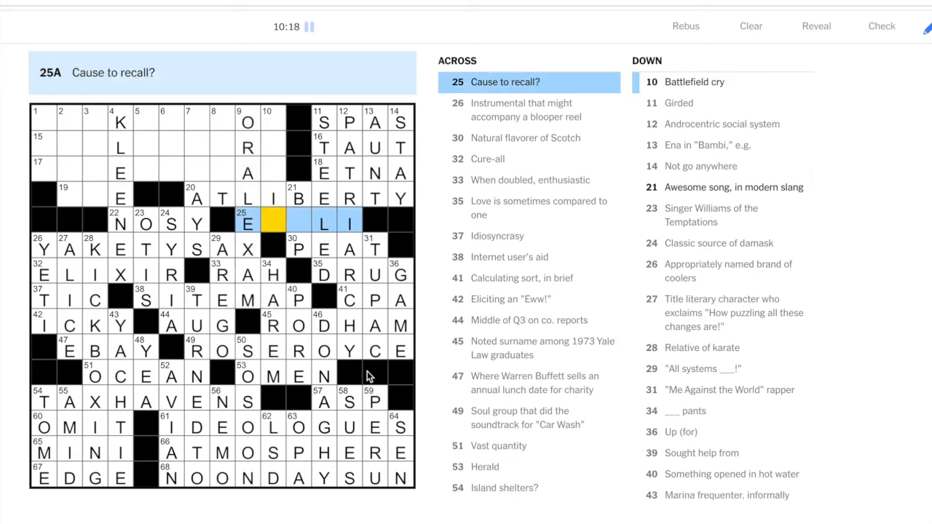
{"action": "type", "text": "CO"}
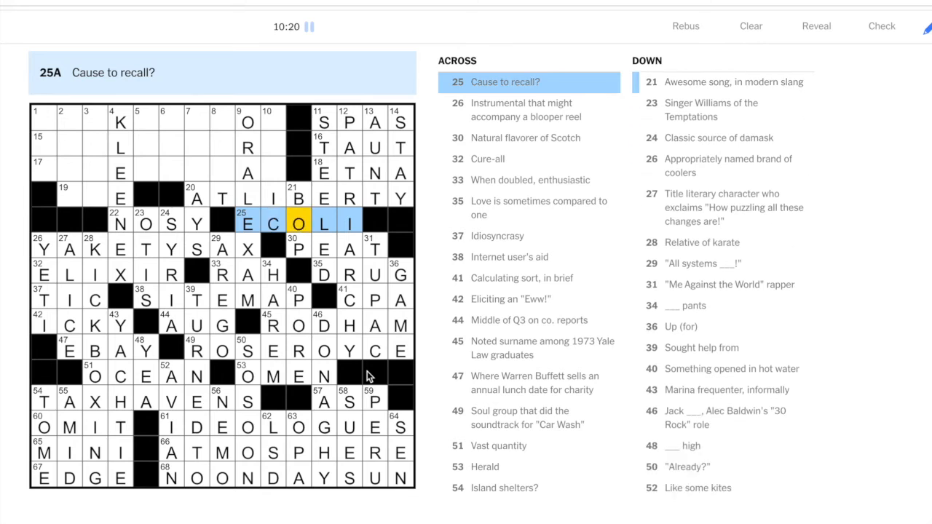
{"action": "left_click", "coordinate": [297, 197]}
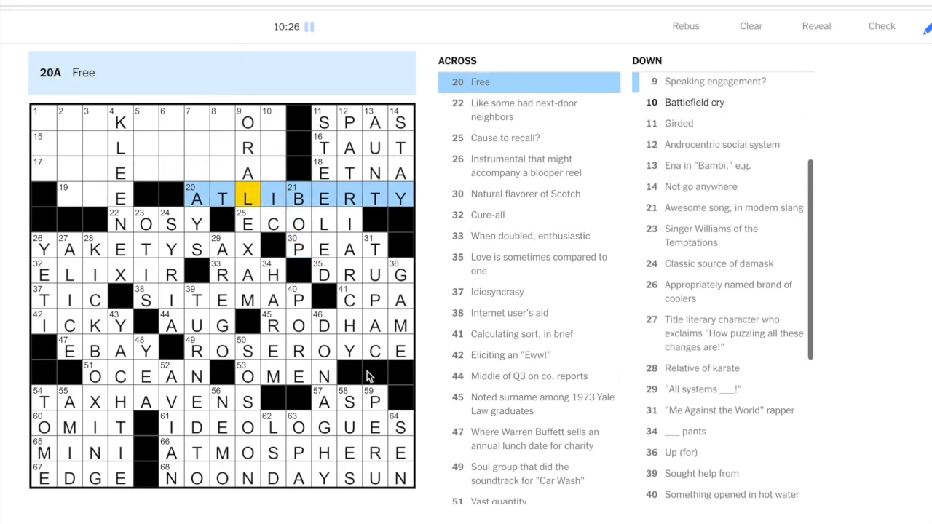
{"action": "left_click", "coordinate": [297, 197]}
{"action": "type", "text": "OVID"}
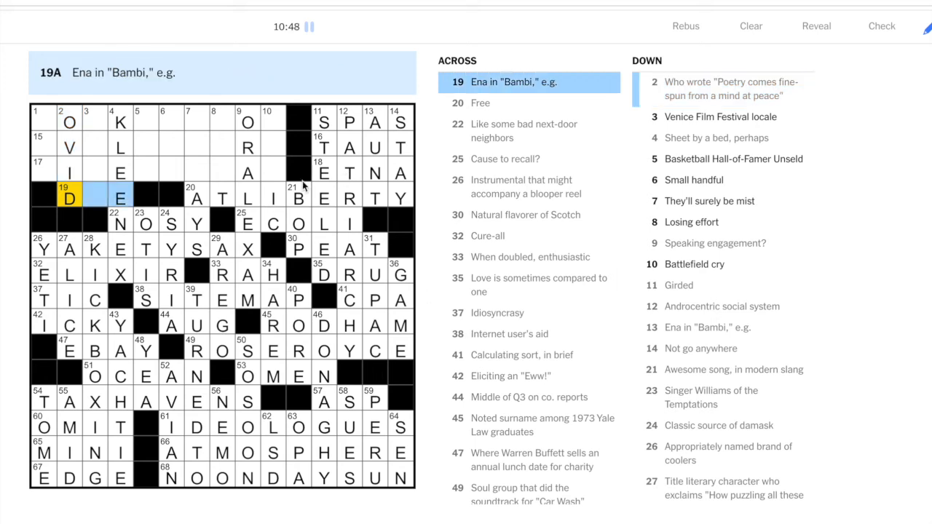
Enter OVID at 2-Down and finish 19-Across in the top-left corner
{"action": "left_click", "coordinate": [69, 121]}
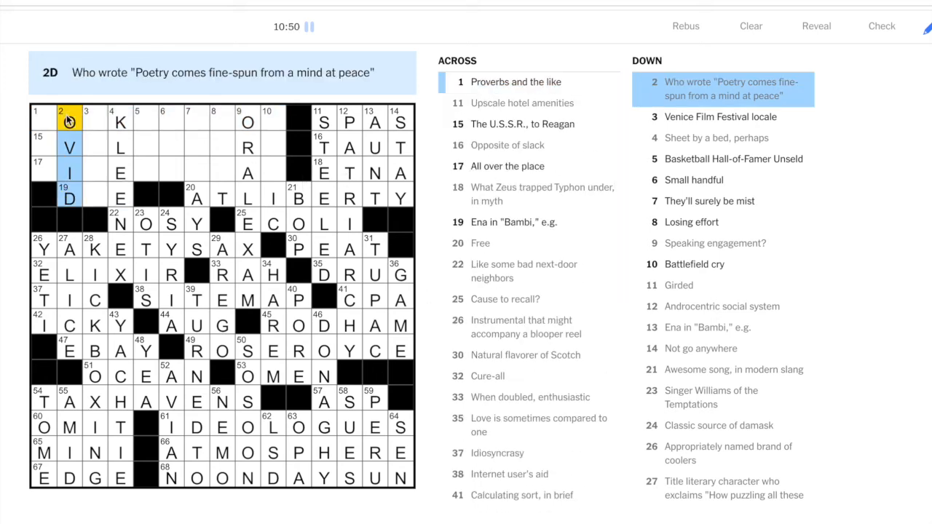
{"action": "type", "text": "O"}
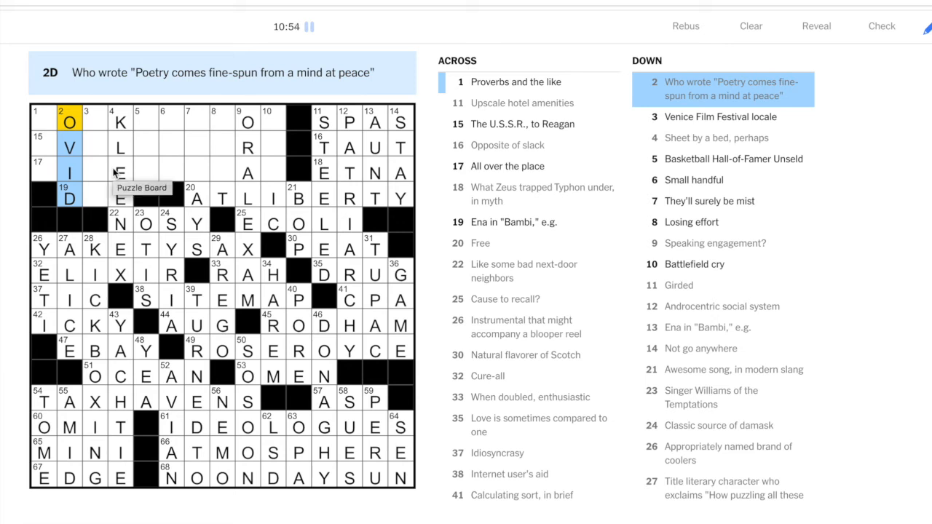
{"action": "left_click", "coordinate": [94, 197]}
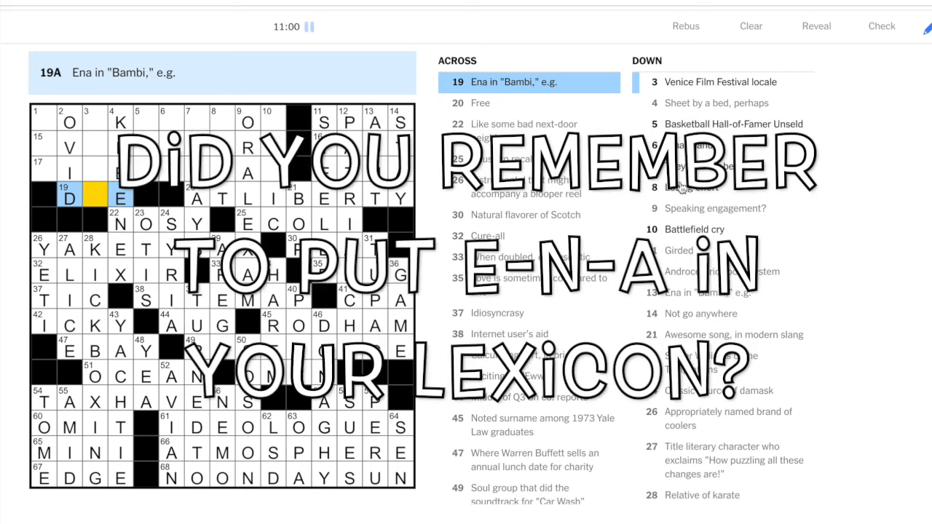
{"action": "type", "text": "O"}
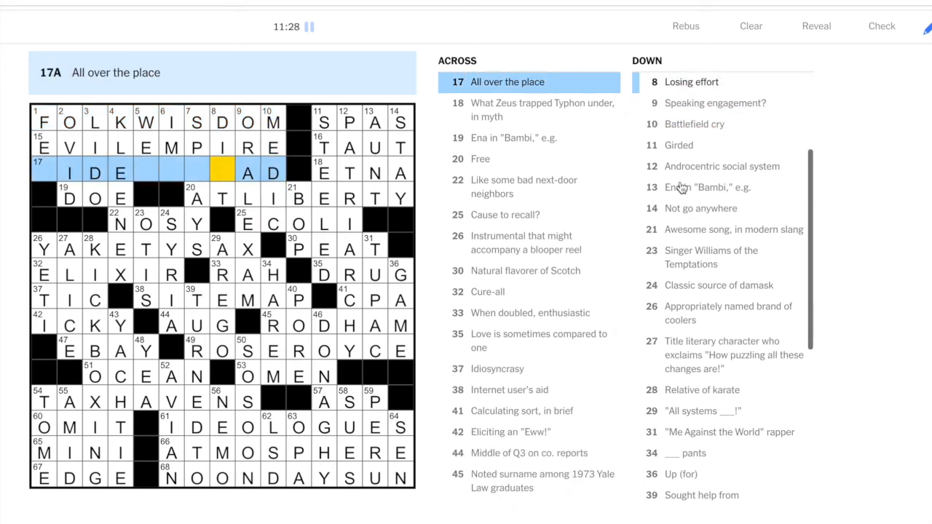
Fill 8-Down and 7-Down to complete the grid, then close the 12:06 congratulations message
{"action": "left_click", "coordinate": [222, 121]}
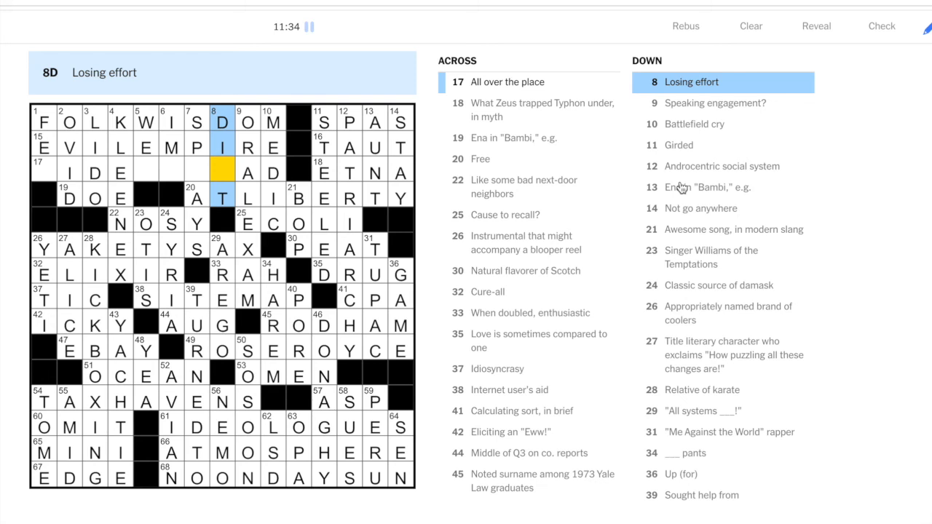
{"action": "type", "text": "E"}
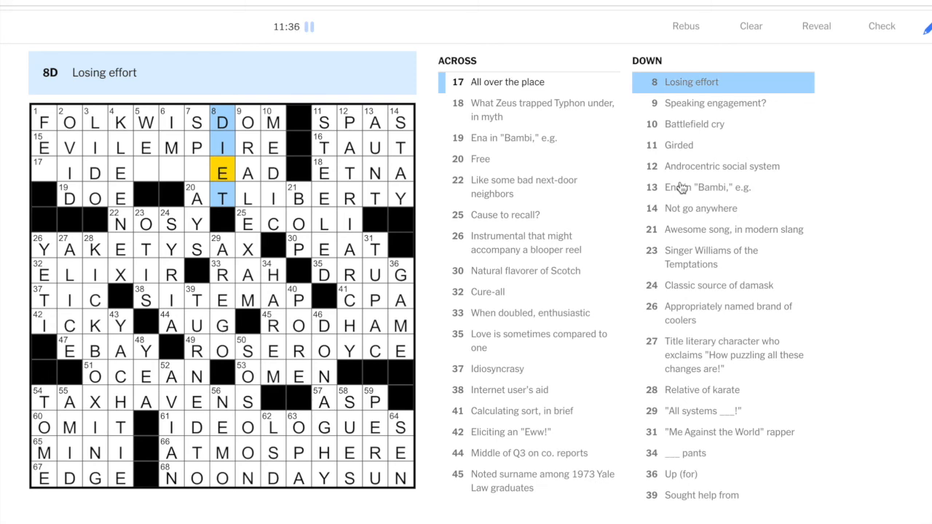
{"action": "left_click", "coordinate": [197, 121]}
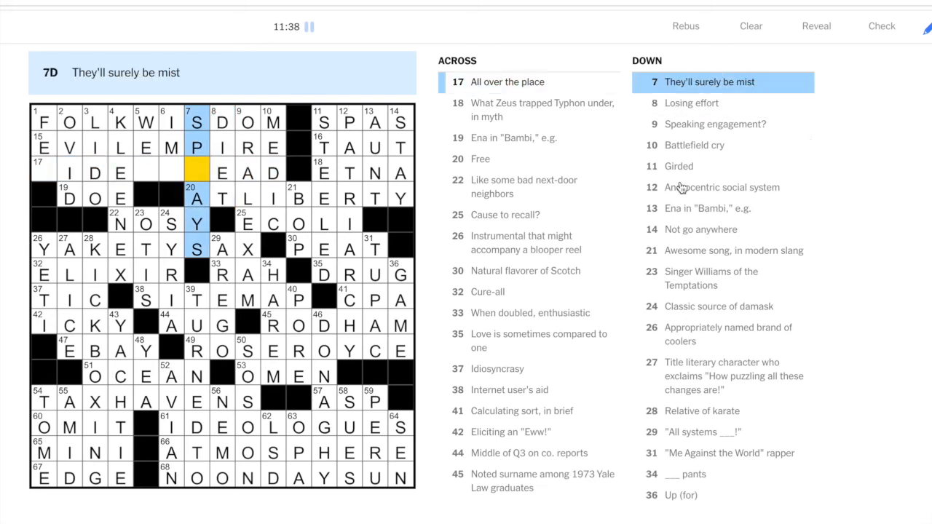
{"action": "type", "text": "R"}
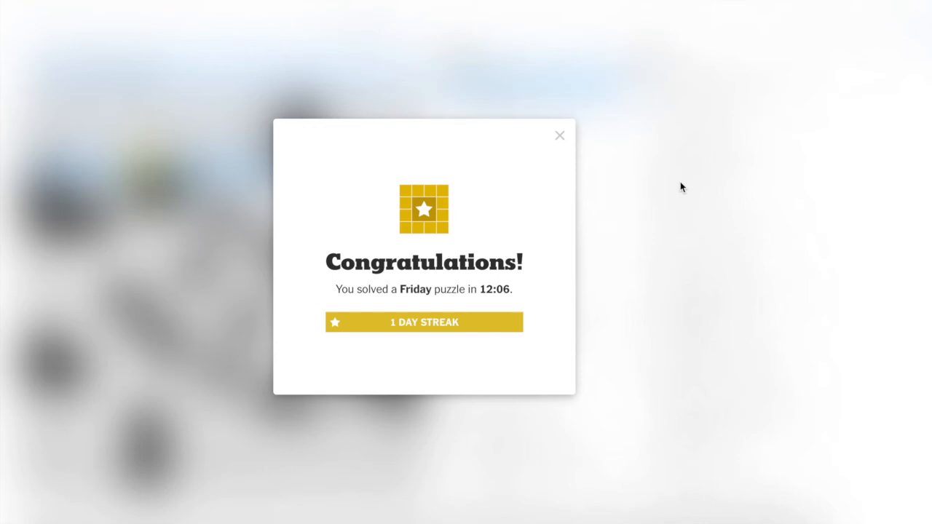
{"action": "mouse_move", "coordinate": [560, 139]}
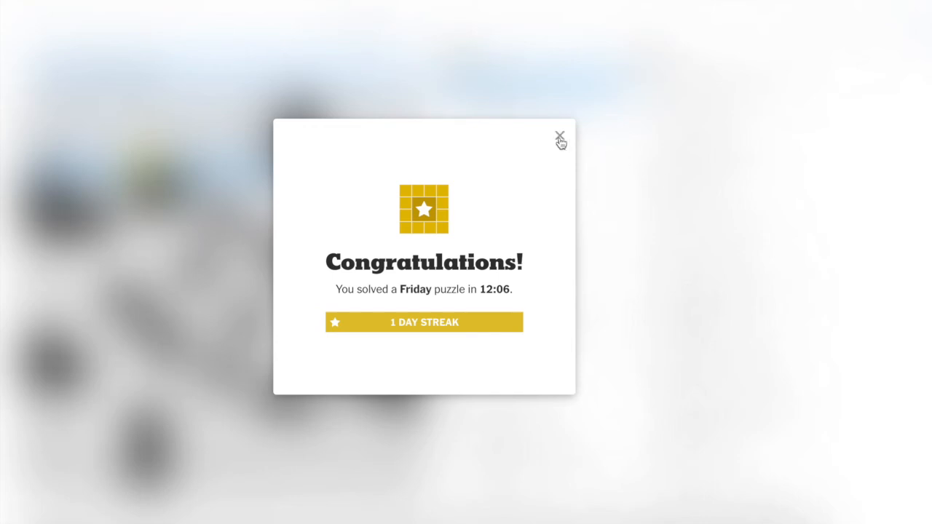
{"action": "left_click", "coordinate": [559, 137]}
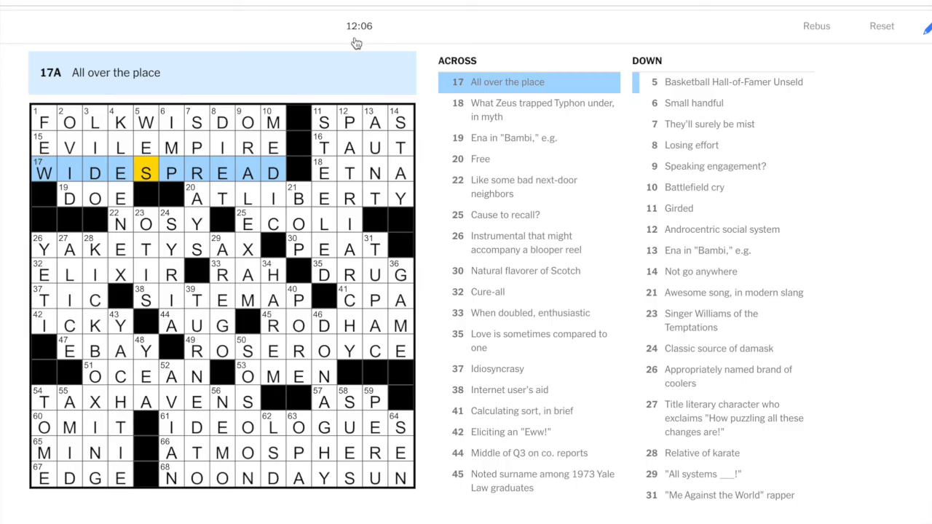